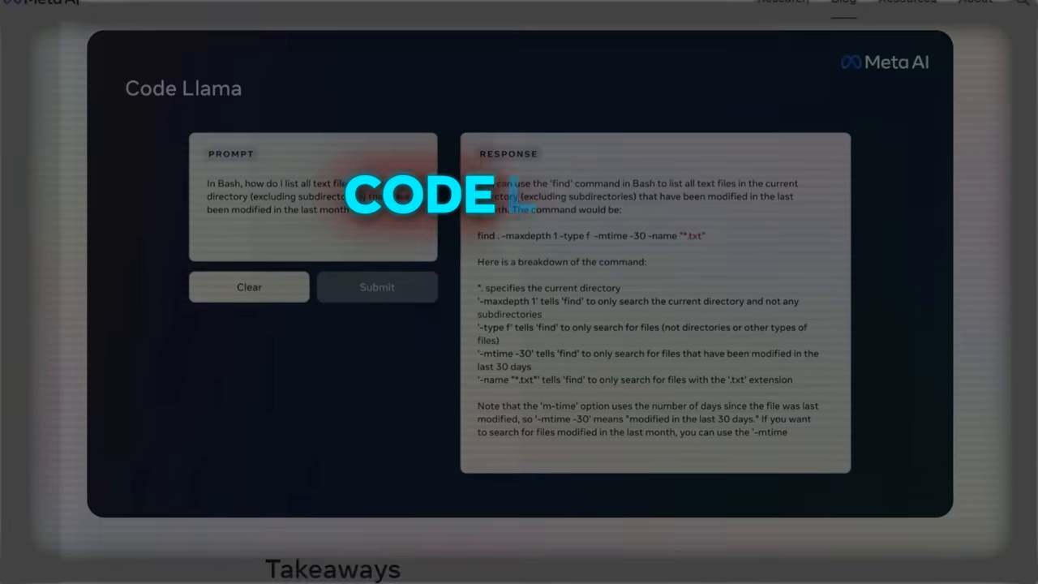
scroll(down, 3)
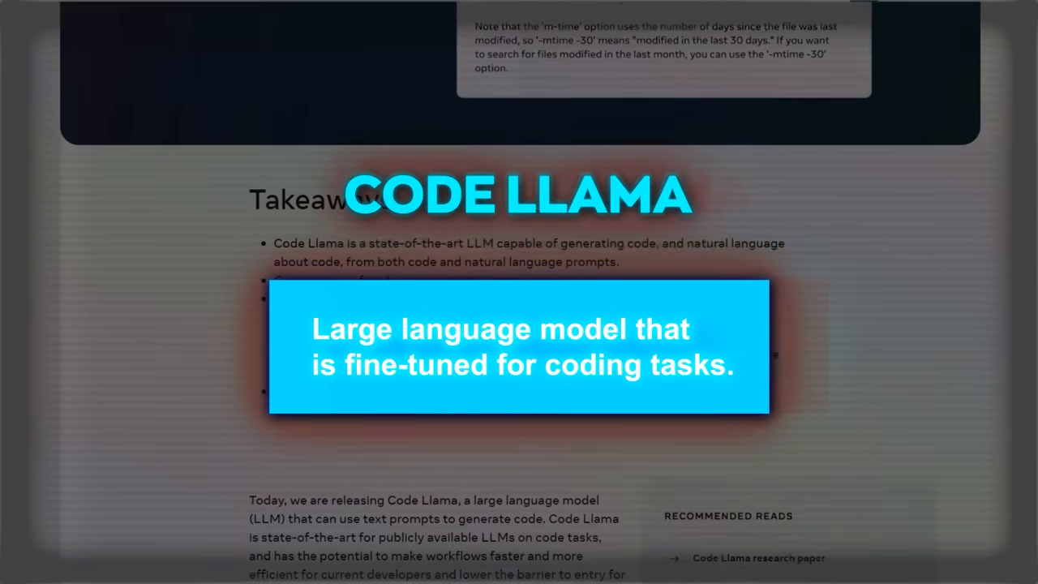
scroll(down, 3)
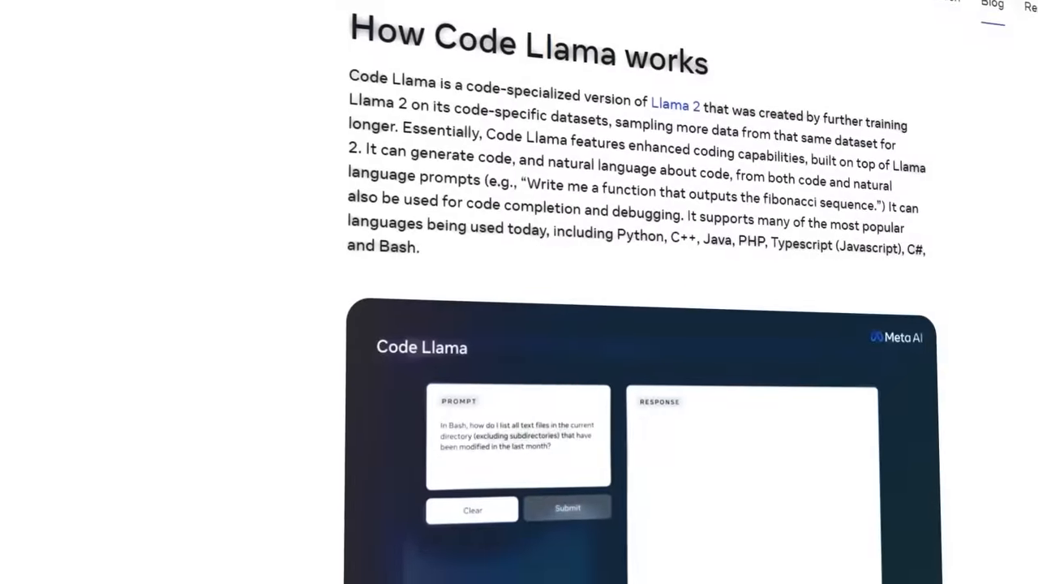
click(567, 506)
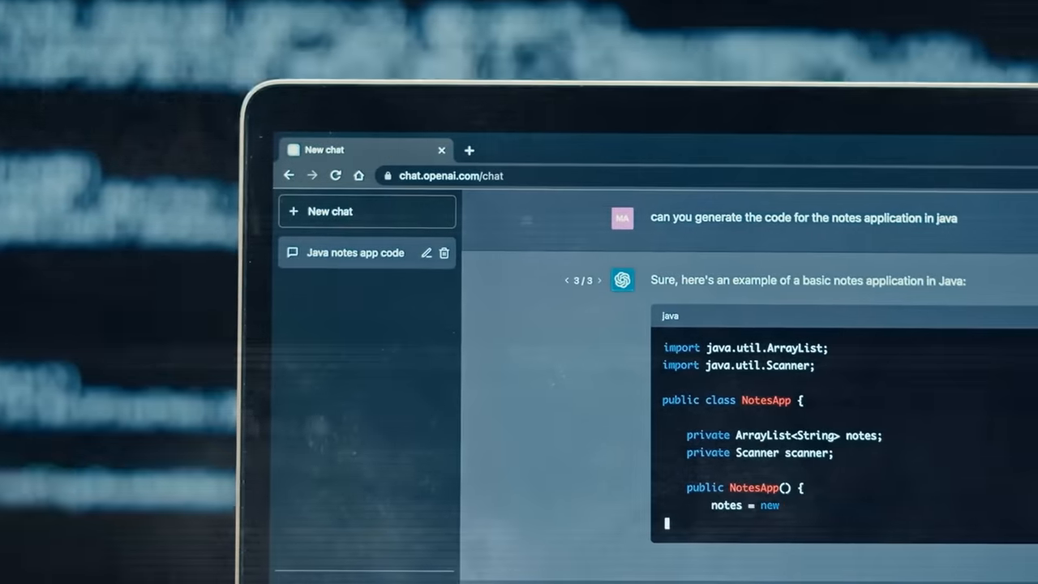
scroll(down, 3)
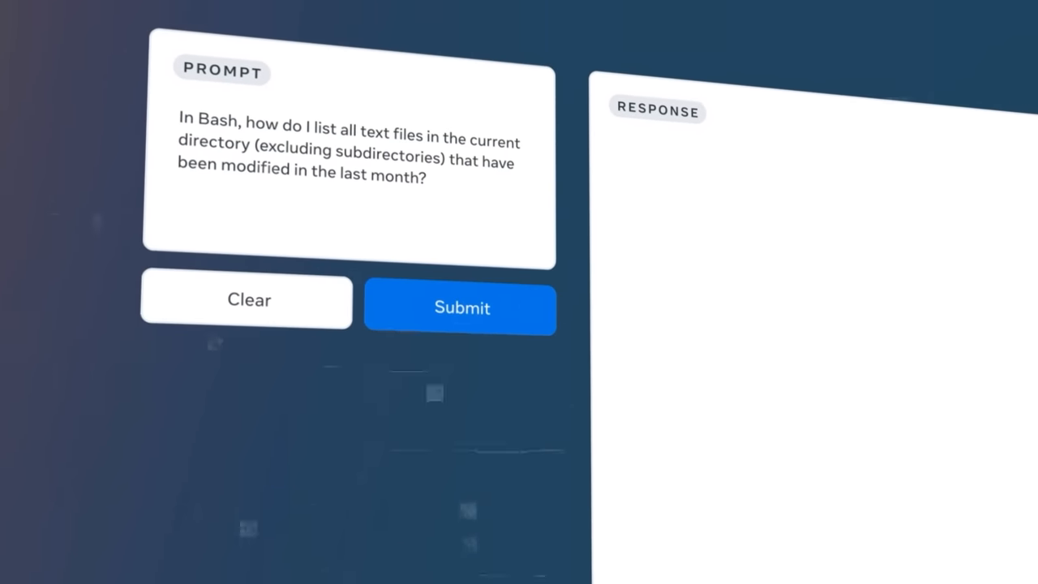
click(461, 308)
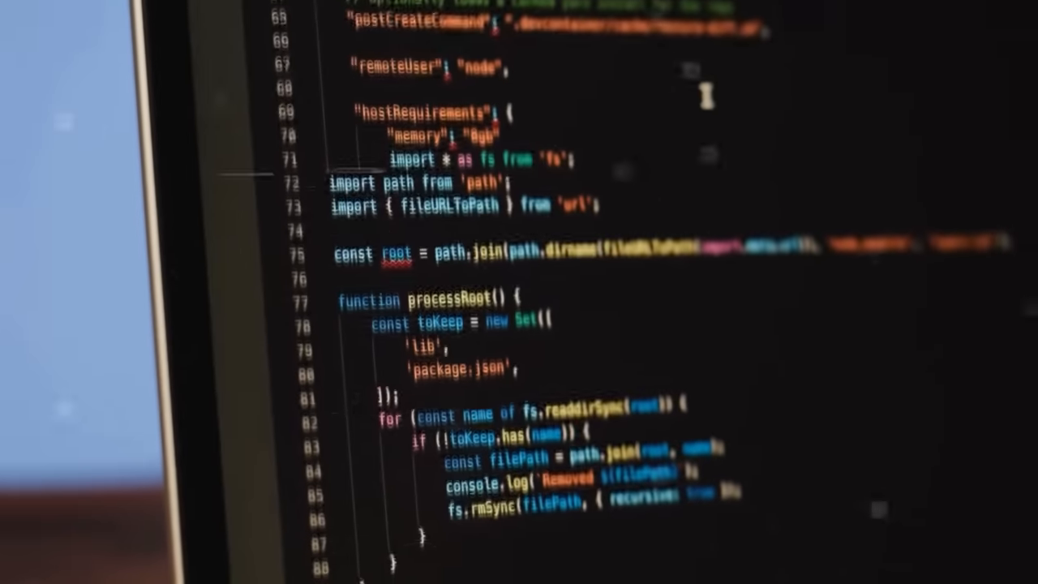
scroll(down, 3)
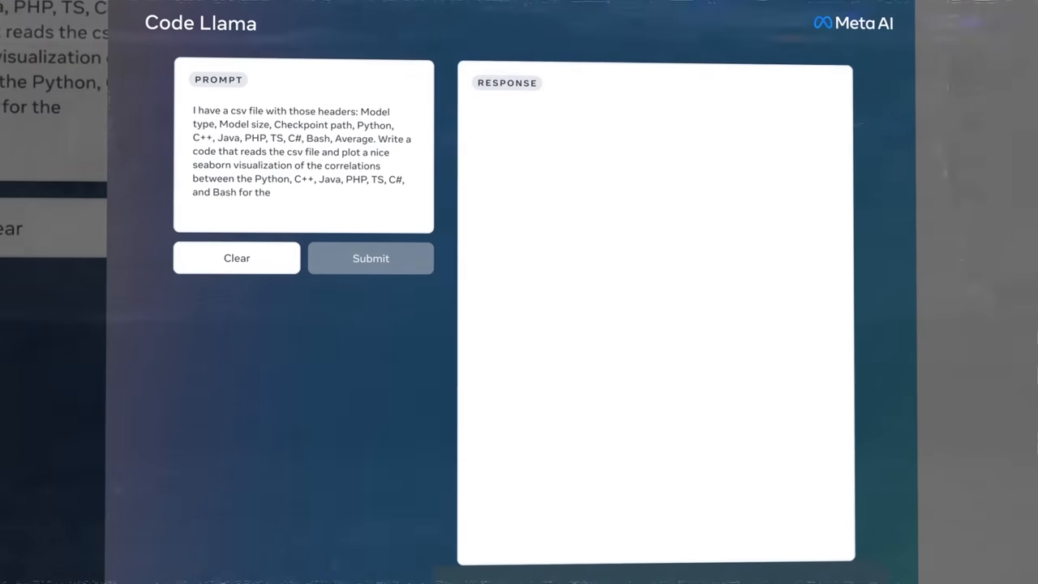
click(369, 258)
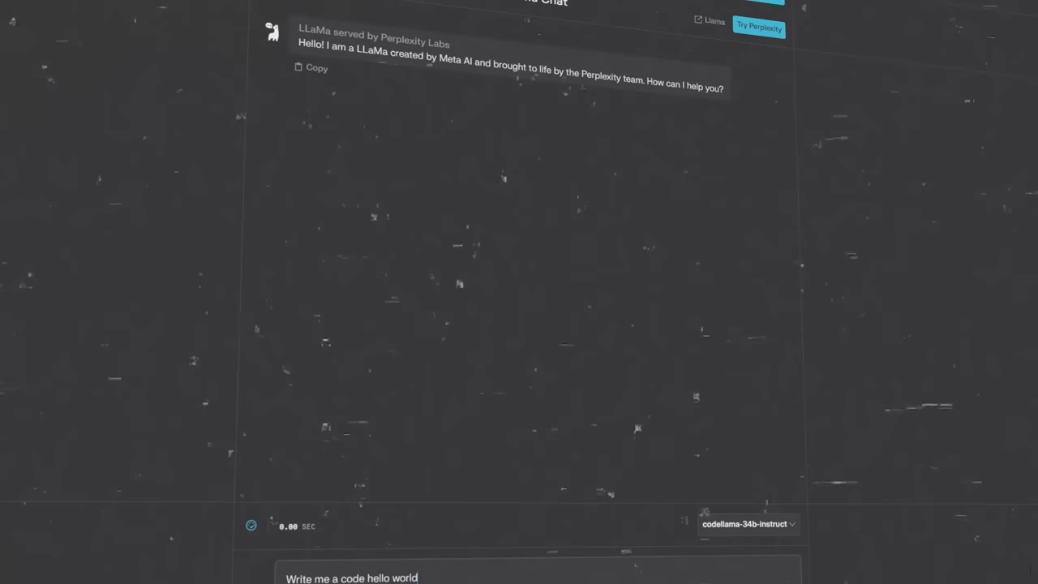
key(Enter)
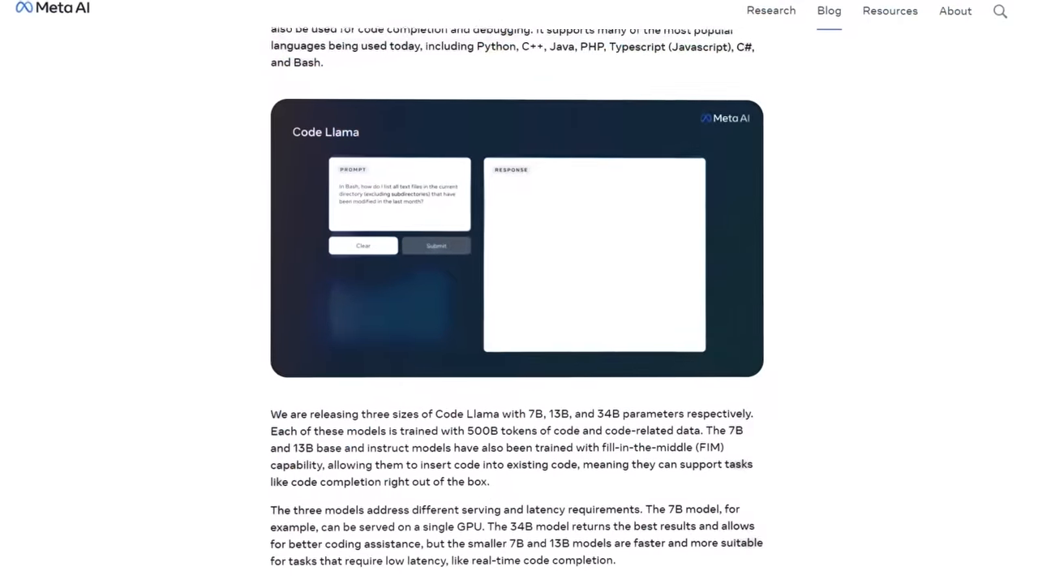
scroll(down, 3)
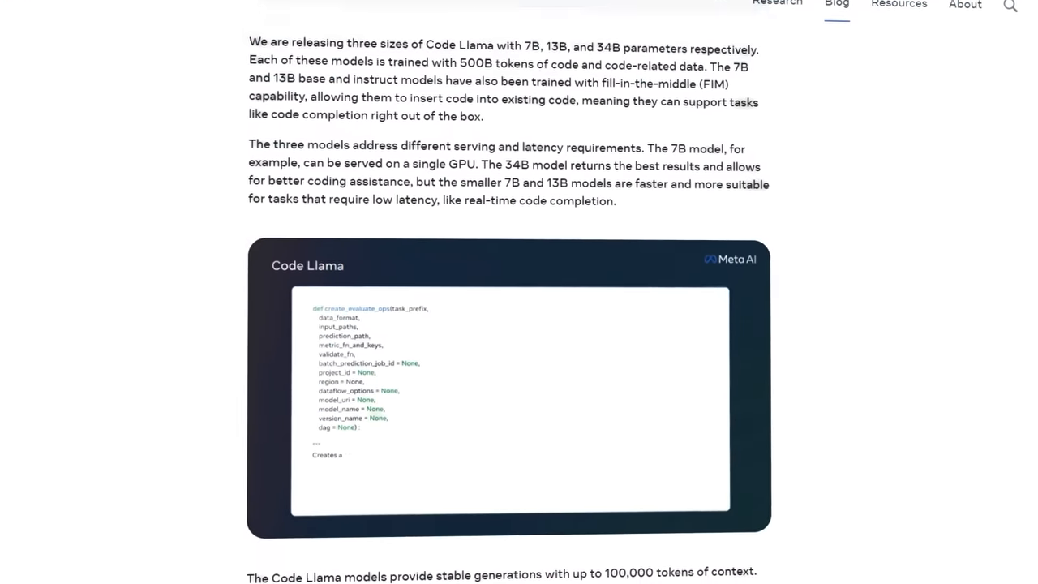
scroll(down, 3)
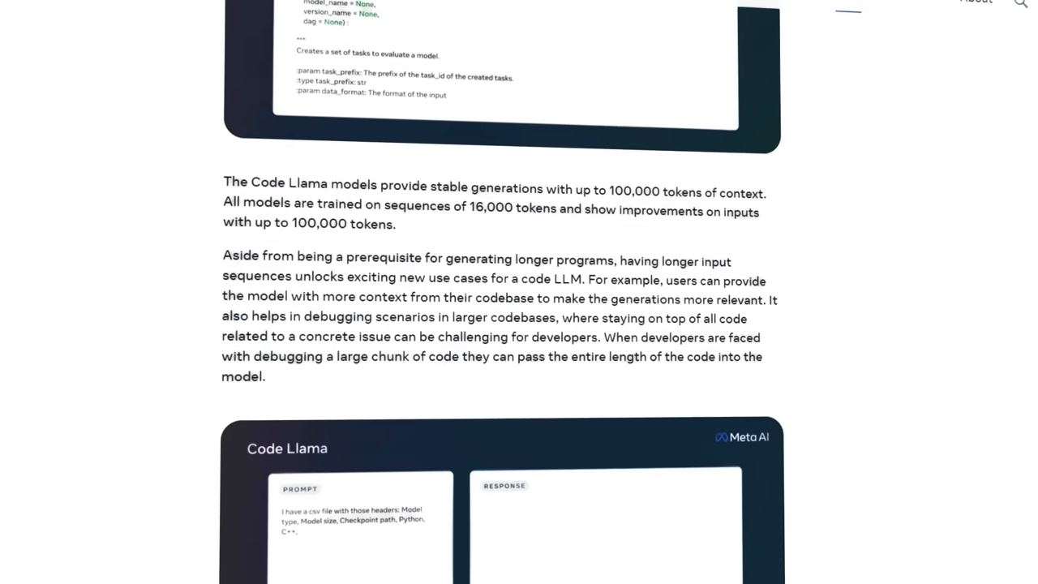
scroll(down, 3)
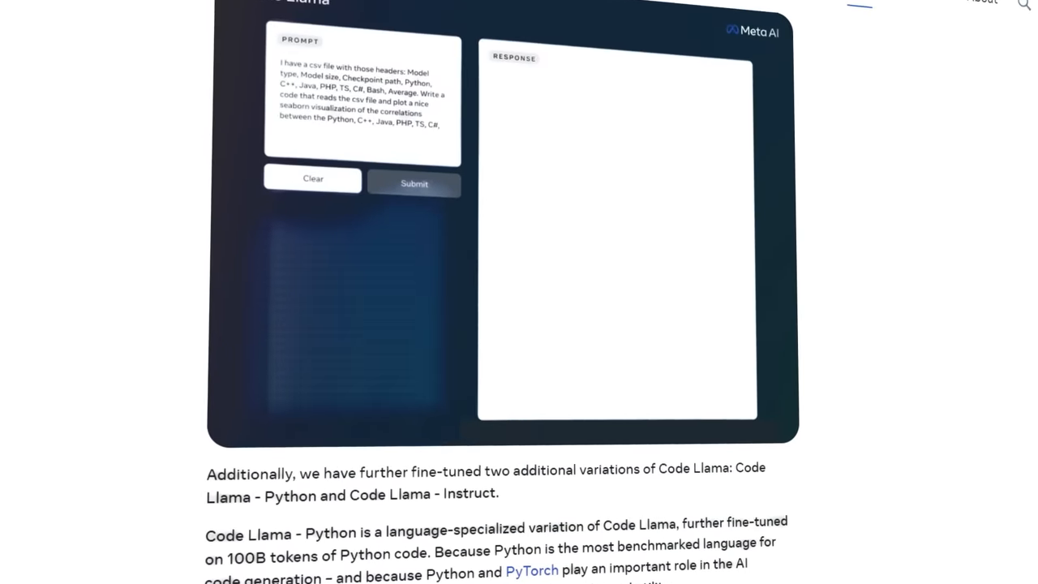
scroll(down, 3)
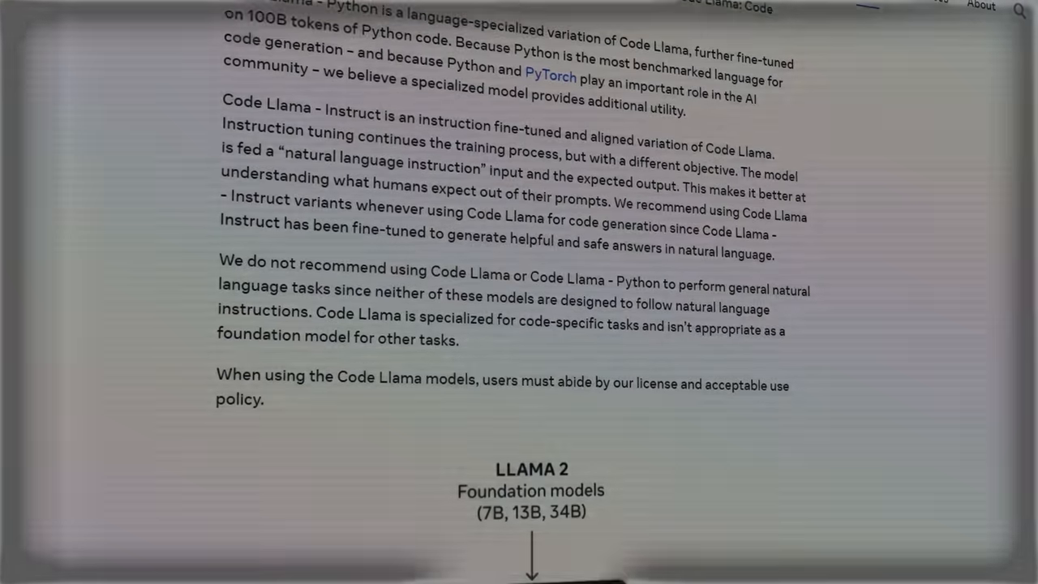